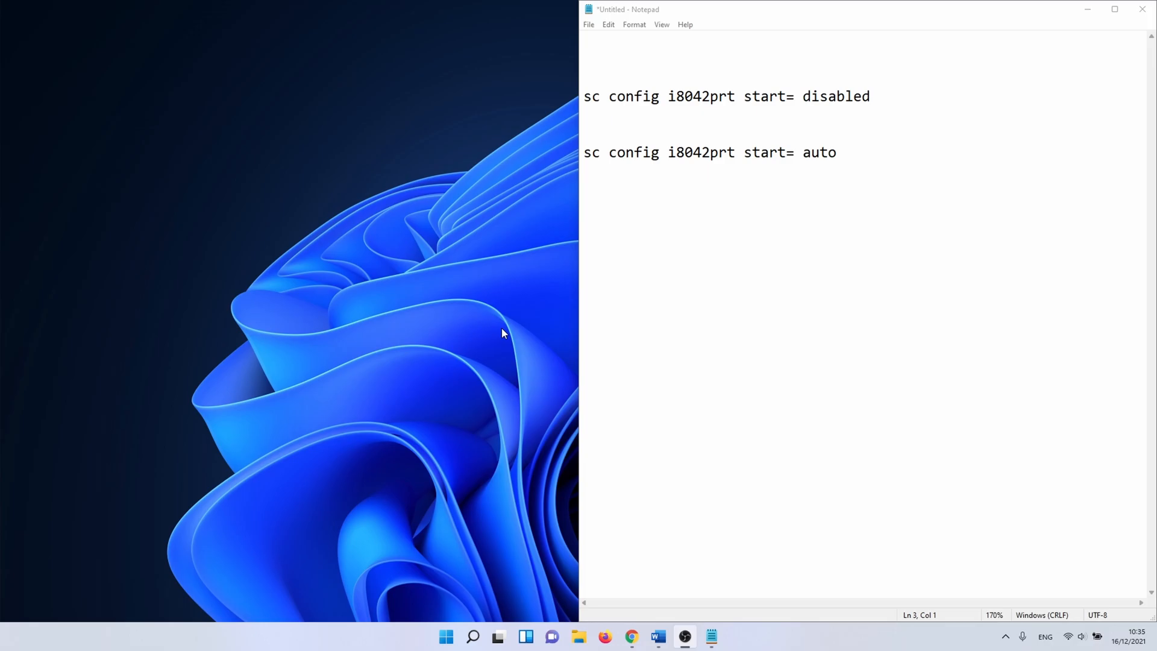
{"action": "mouse_move", "coordinate": [473, 623]}
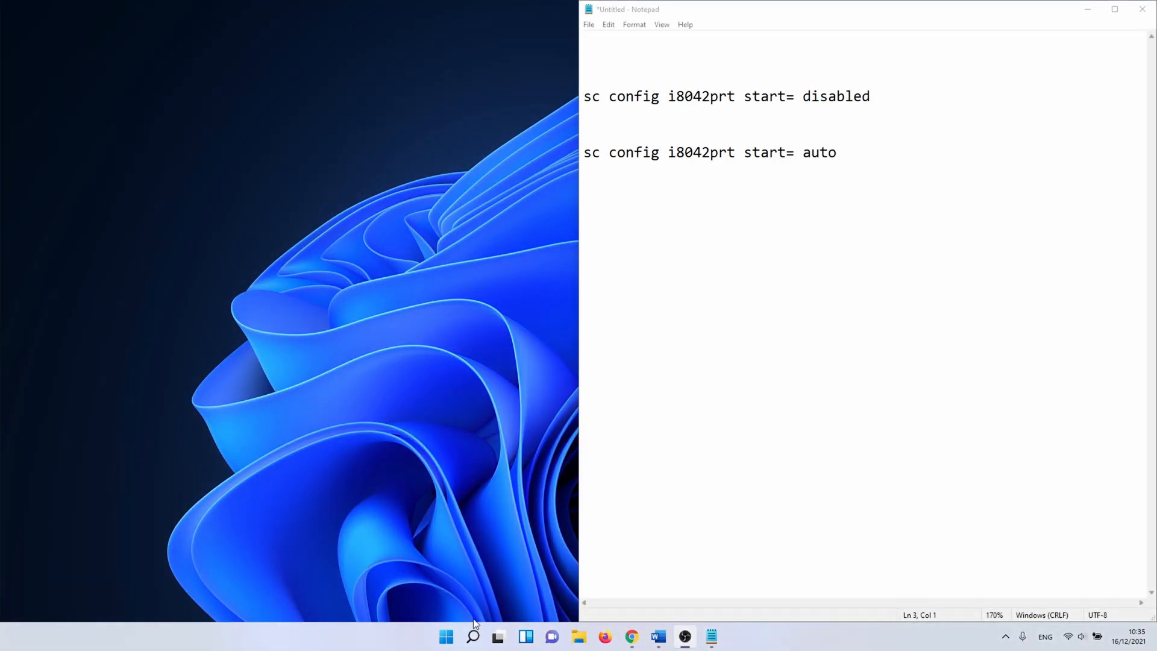
Launch Device Manager from the Windows search results.
{"action": "left_click", "coordinate": [473, 636]}
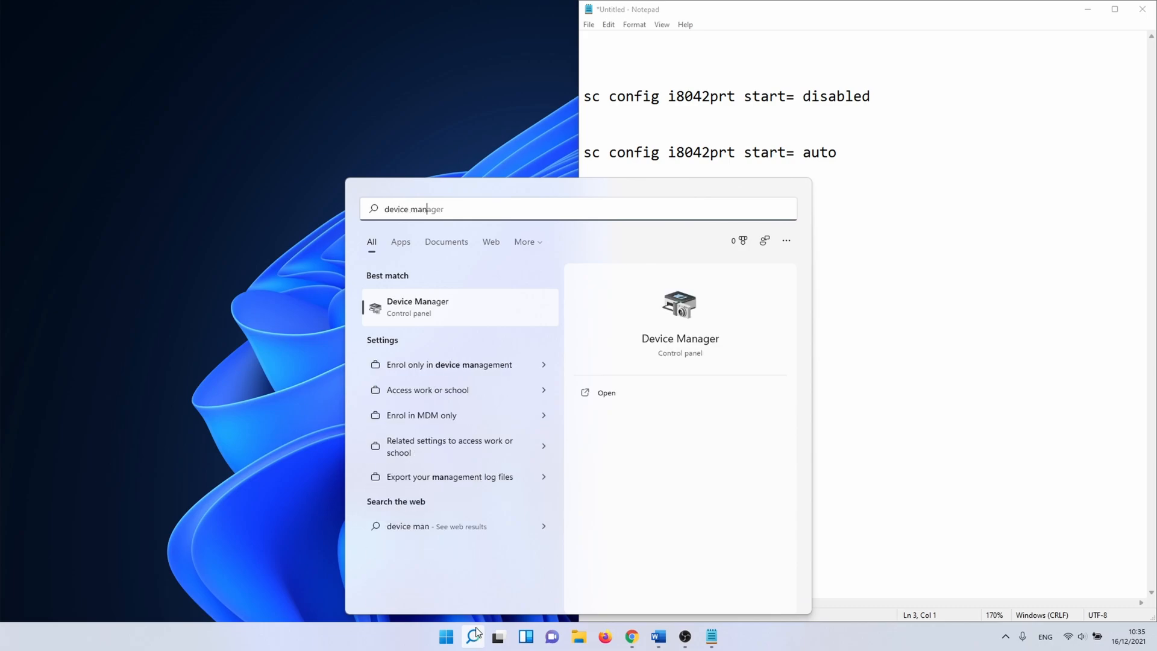
{"action": "left_click", "coordinate": [417, 306]}
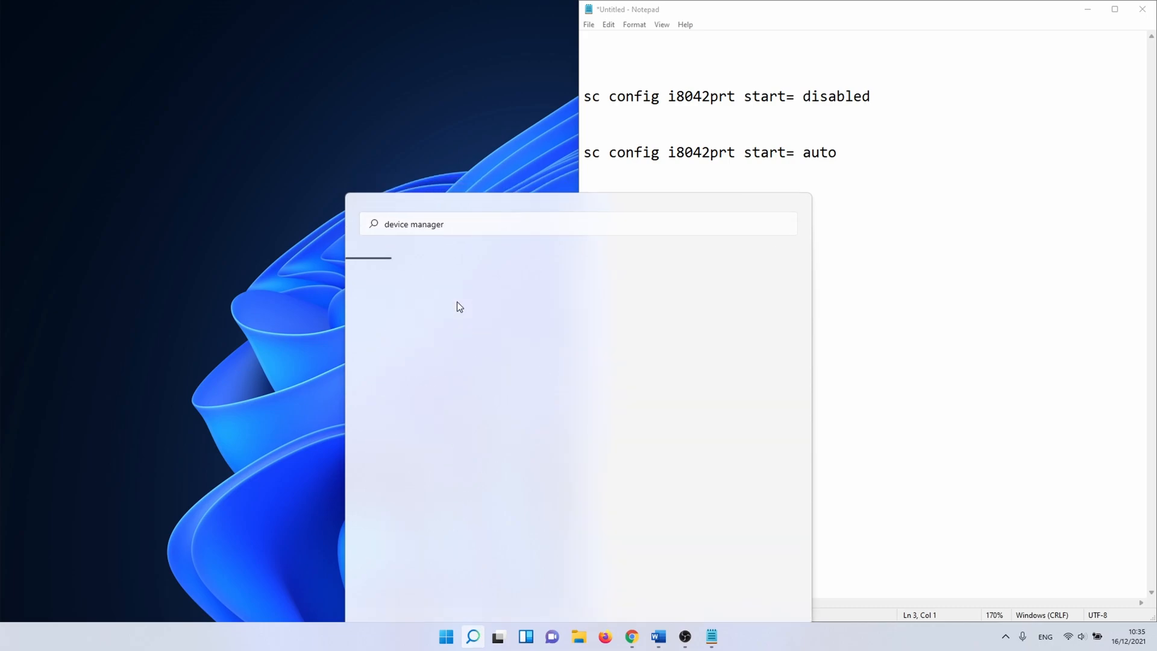
{"action": "key", "text": "enter"}
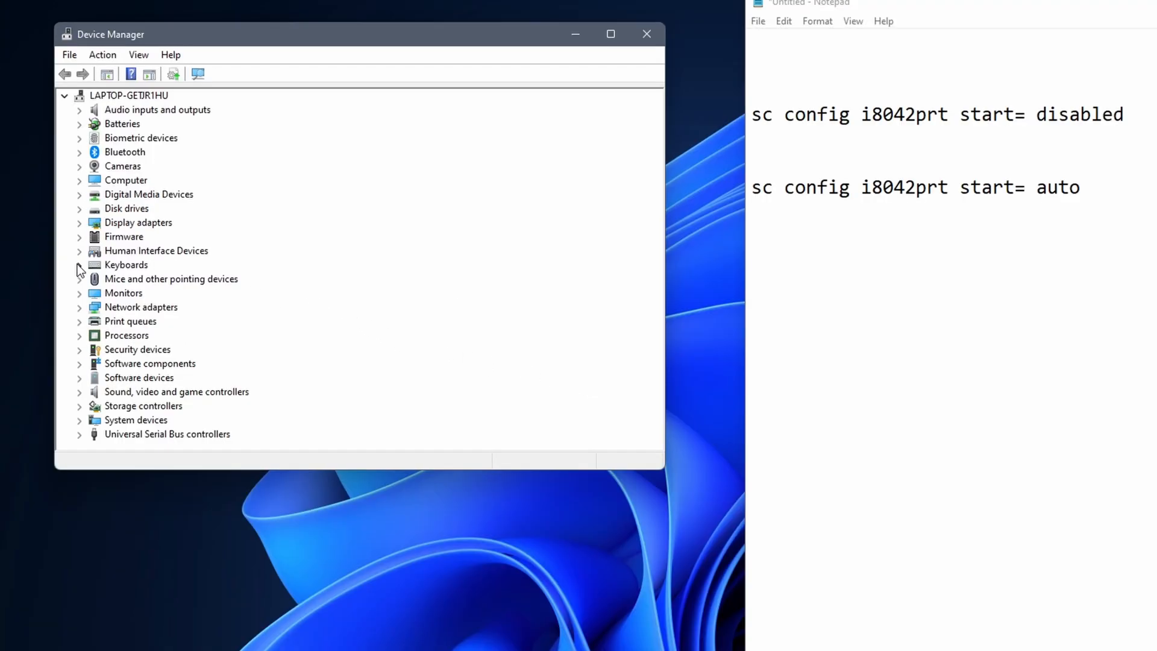
Expand the Keyboards category and select the first HID Keyboard Device.
{"action": "left_click", "coordinate": [79, 269]}
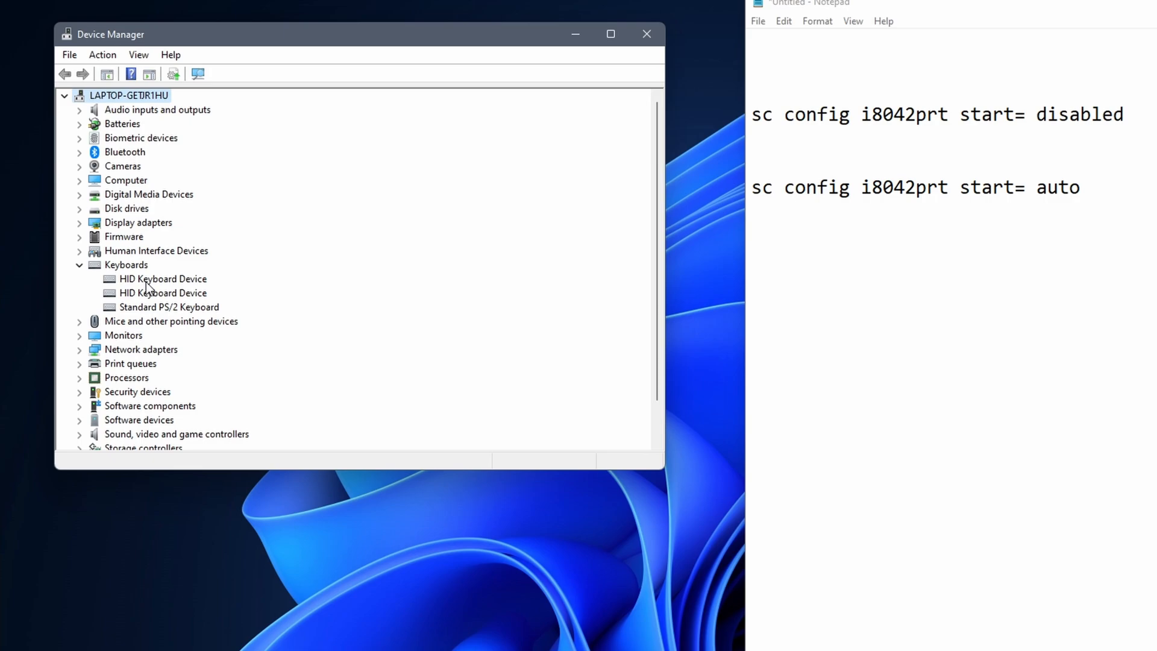
{"action": "left_click", "coordinate": [163, 278]}
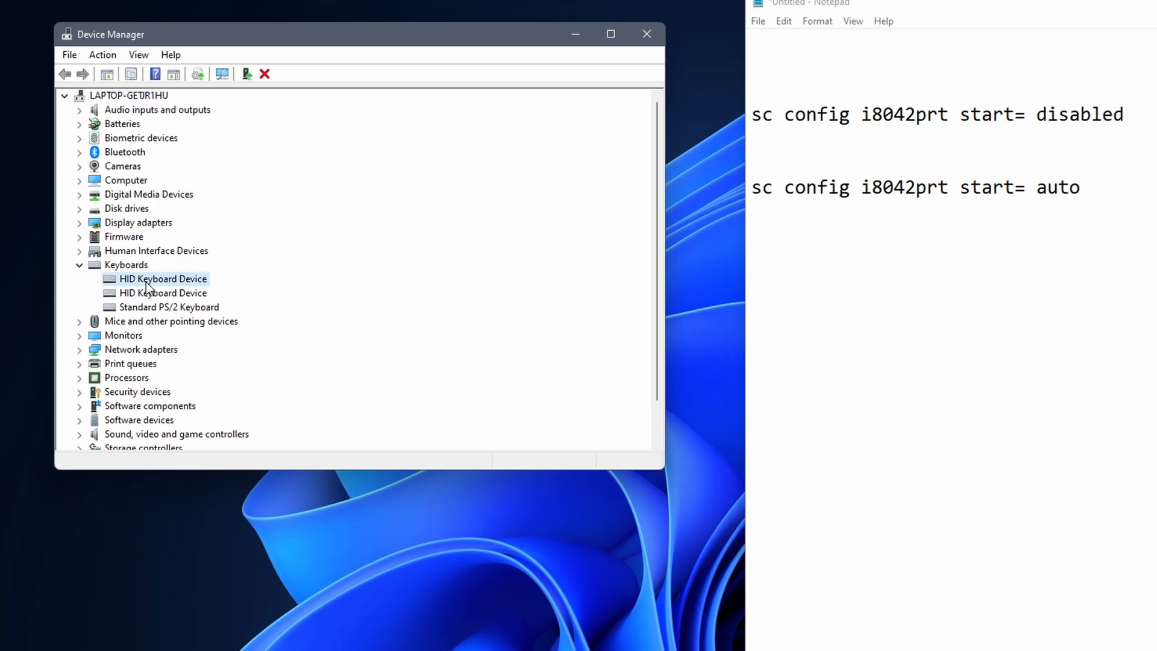
Uninstall the first HID Keyboard Device and confirm the removal.
{"action": "right_click", "coordinate": [163, 278]}
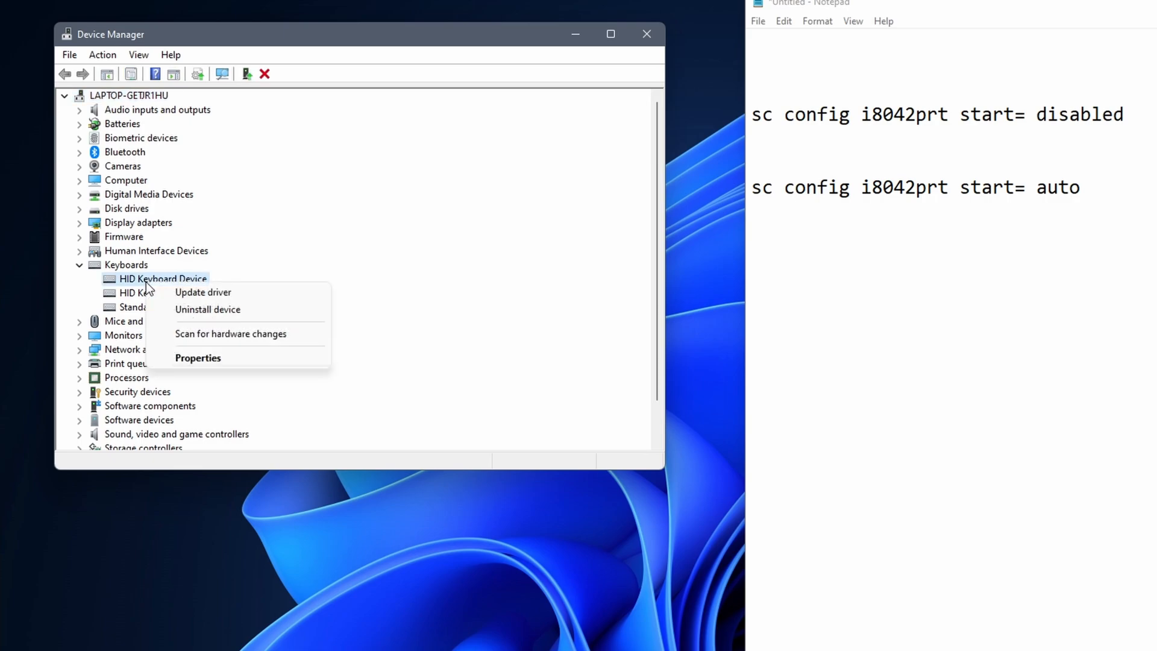
{"action": "mouse_move", "coordinate": [207, 310]}
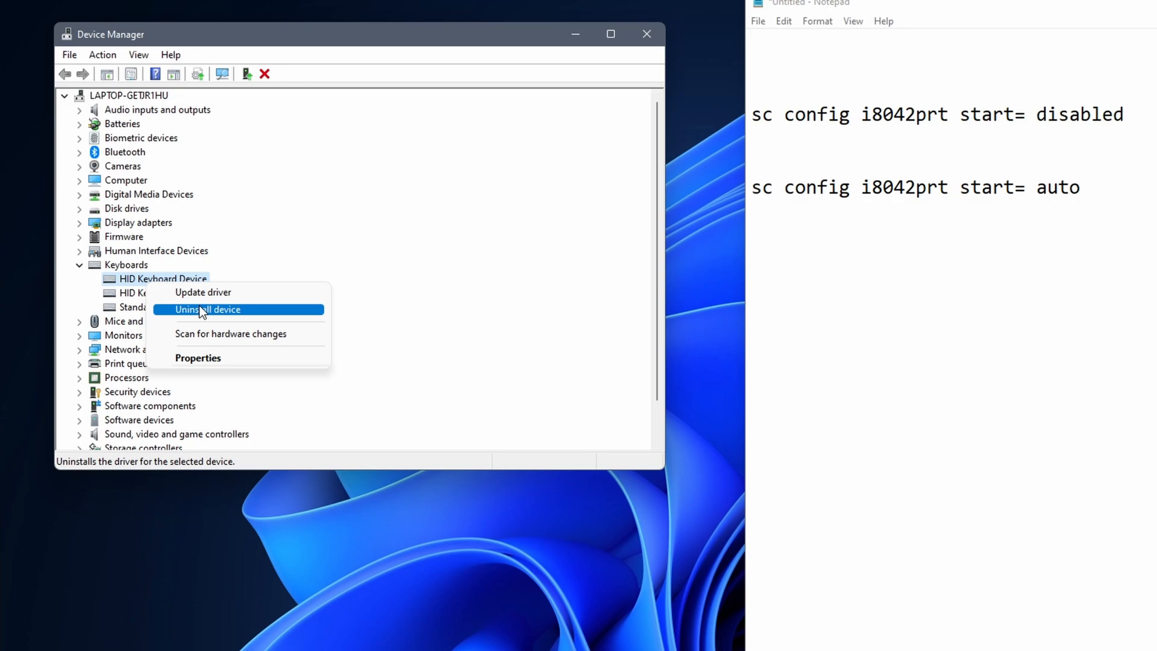
{"action": "left_click", "coordinate": [207, 310]}
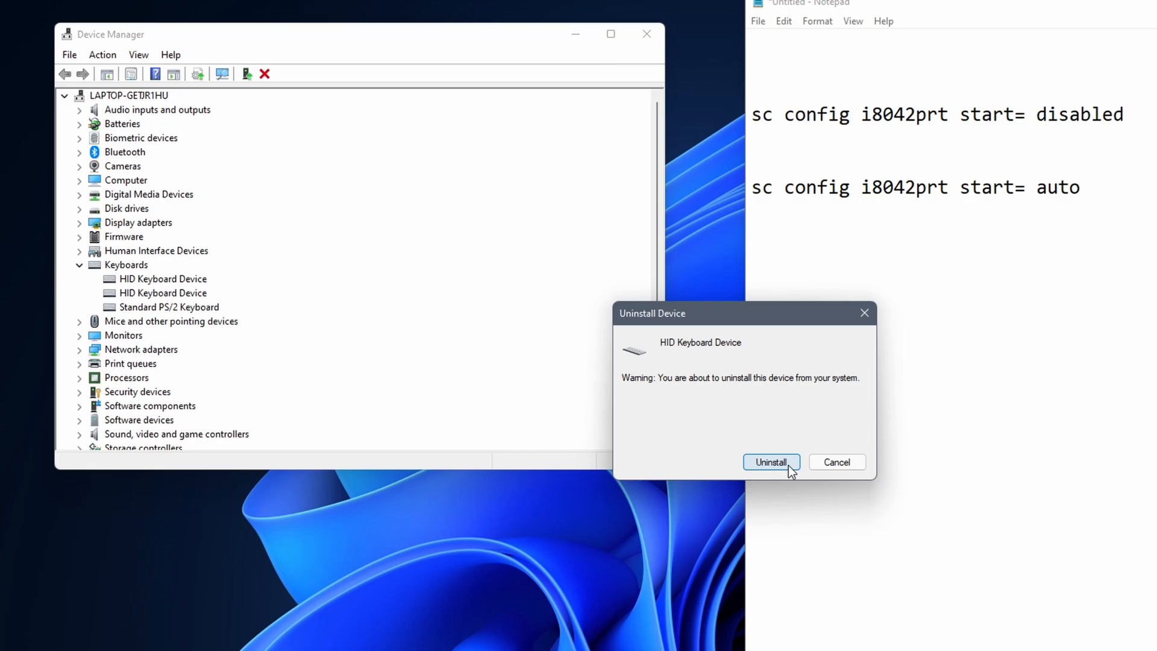
{"action": "left_click", "coordinate": [770, 462]}
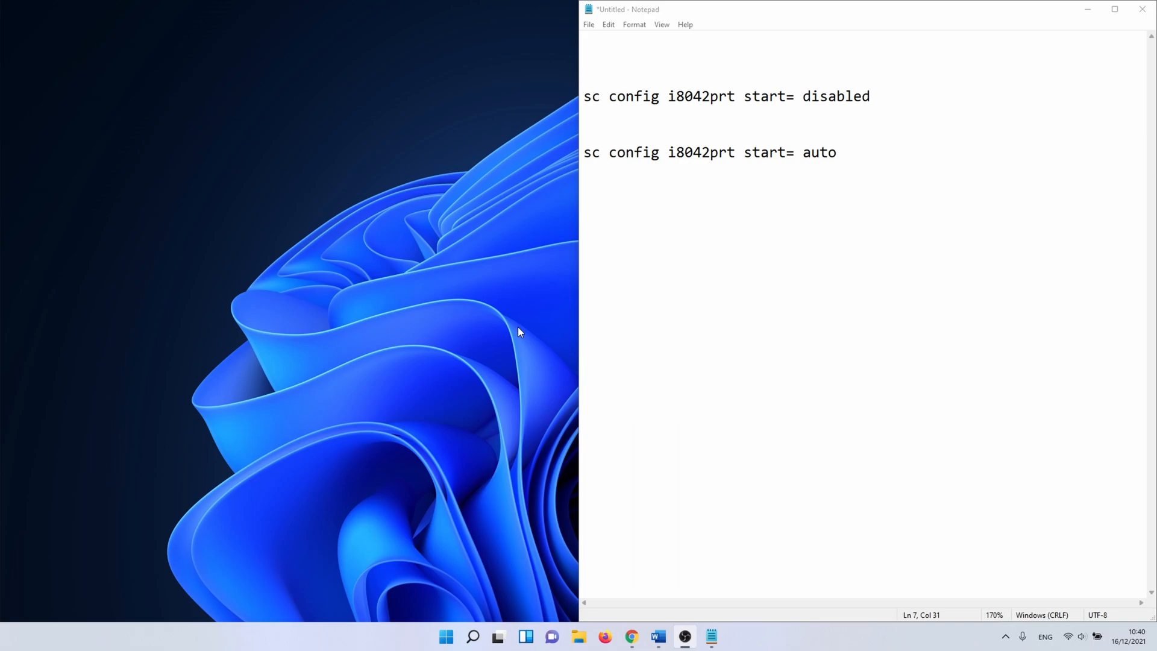
{"action": "mouse_move", "coordinate": [515, 397]}
{"action": "type", "text": "c"}
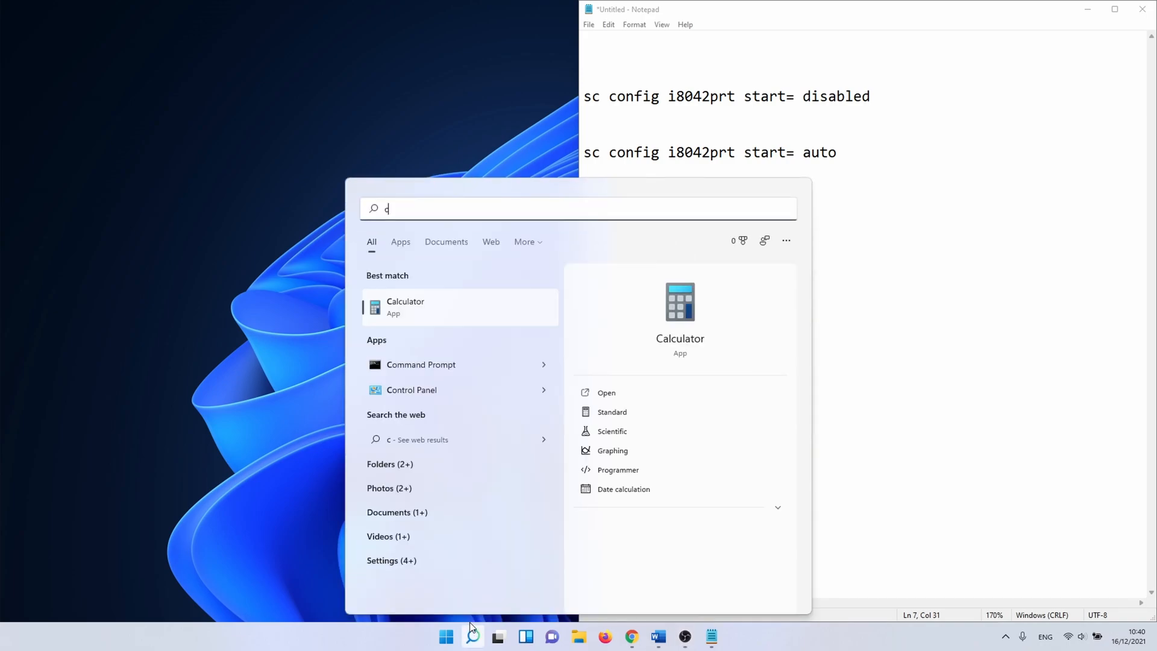
Search 'cmd' and run Command Prompt as administrator.
{"action": "type", "text": "md"}
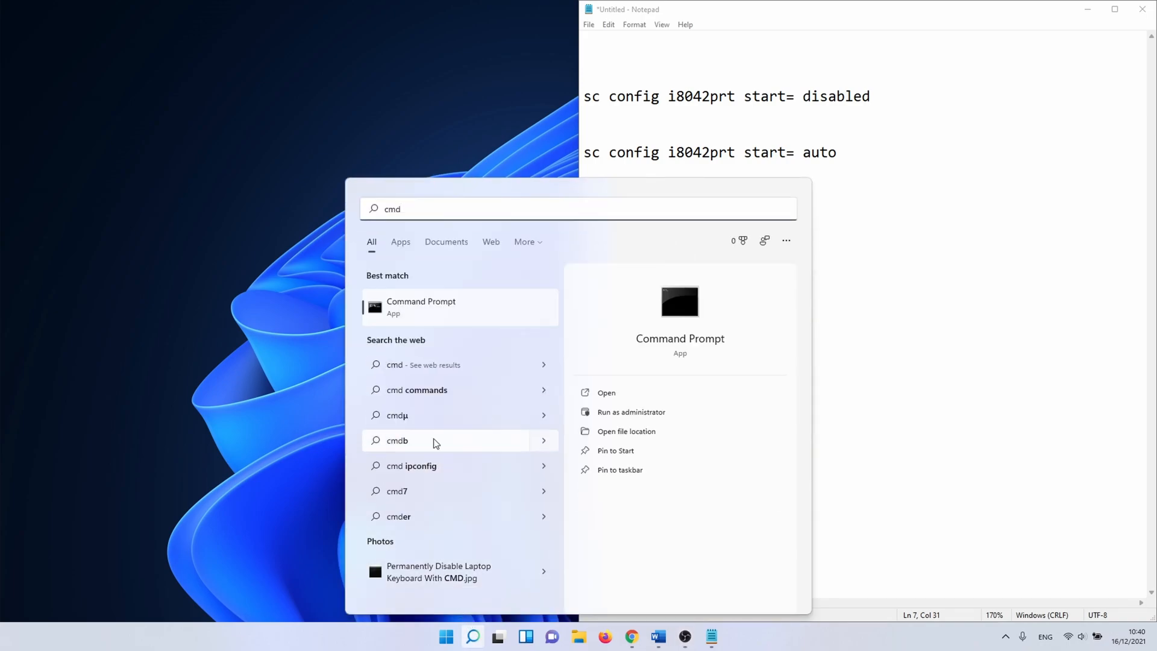
{"action": "right_click", "coordinate": [421, 307]}
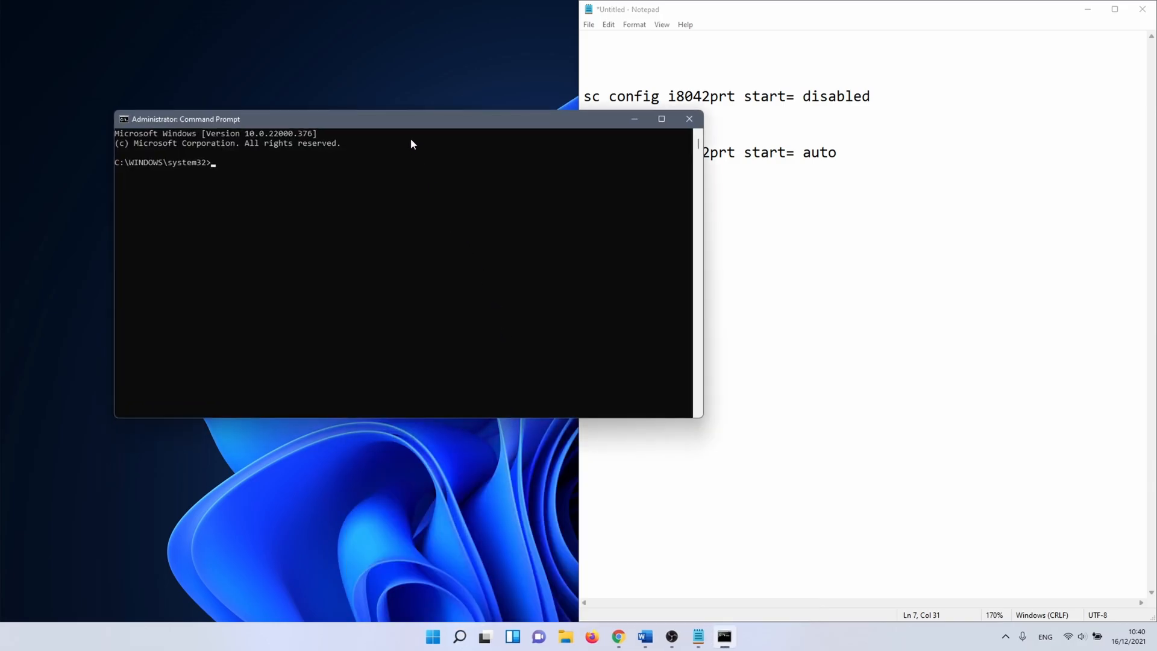
Reposition the Administrator Command Prompt window over the Notepad notes.
{"action": "left_click_drag", "start_coordinate": [411, 119], "coordinate": [626, 134]}
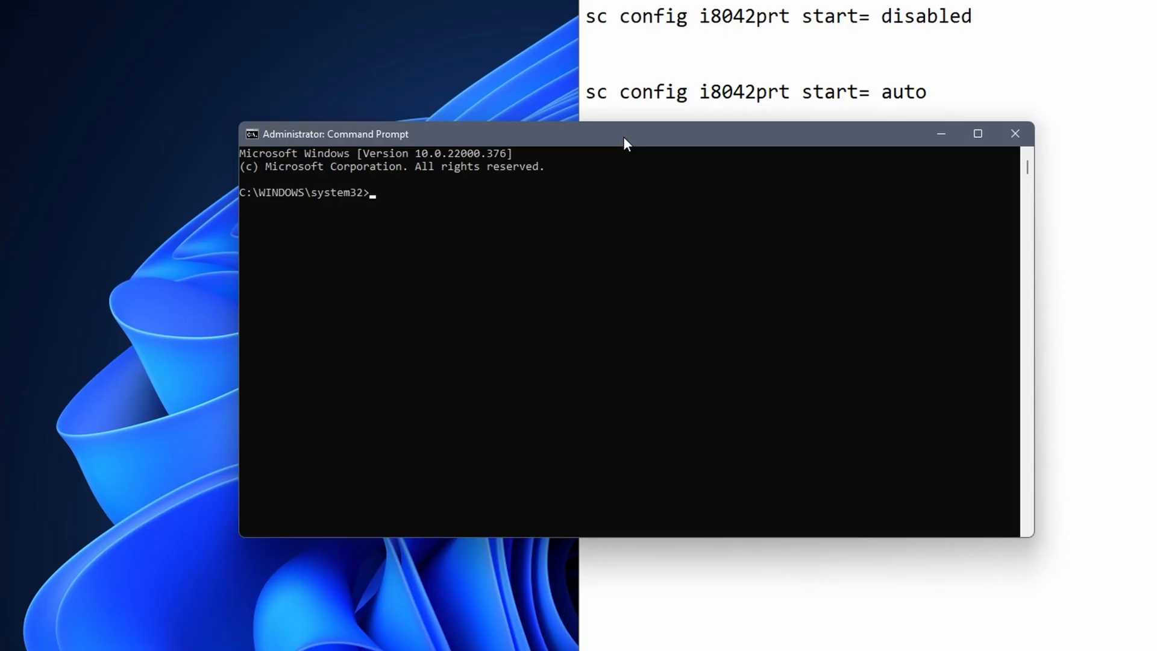